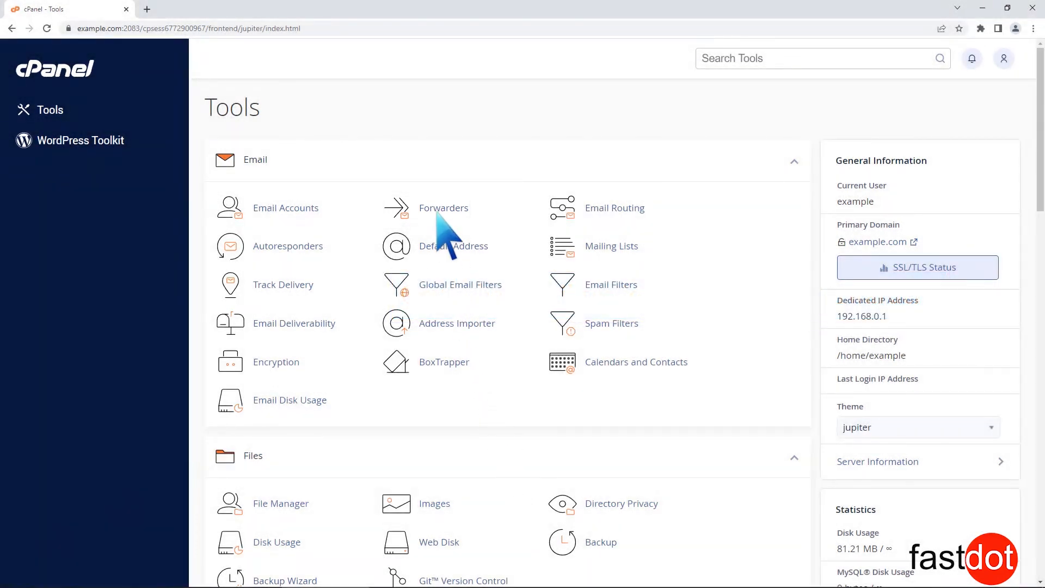
- Go to the Forwarders page from the Email section of cPanel
{"action": "left_click", "coordinate": [443, 207]}
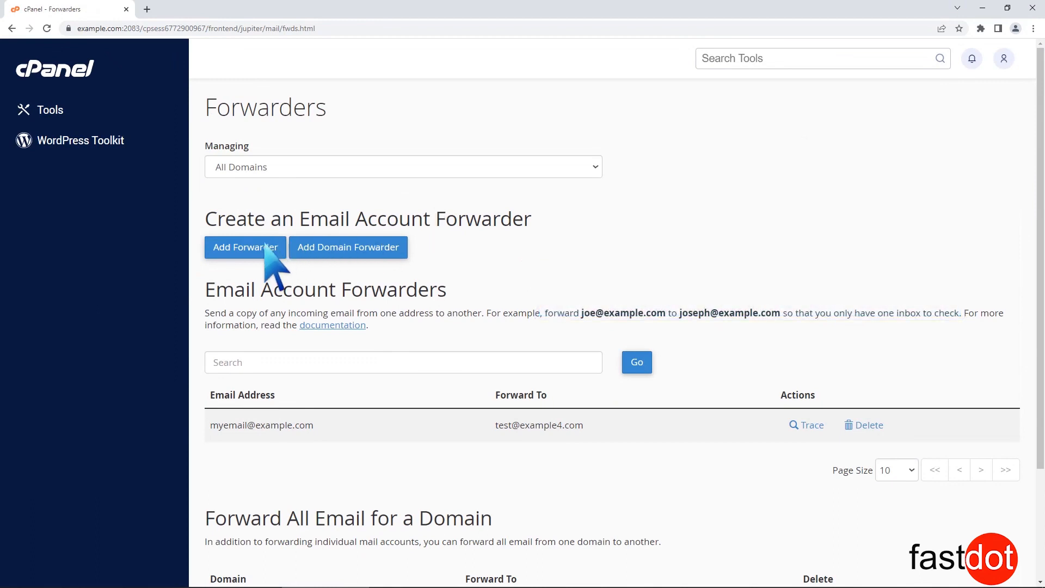
- Start a new forwarder with 'myemail' as the address to forward
{"action": "left_click", "coordinate": [245, 247]}
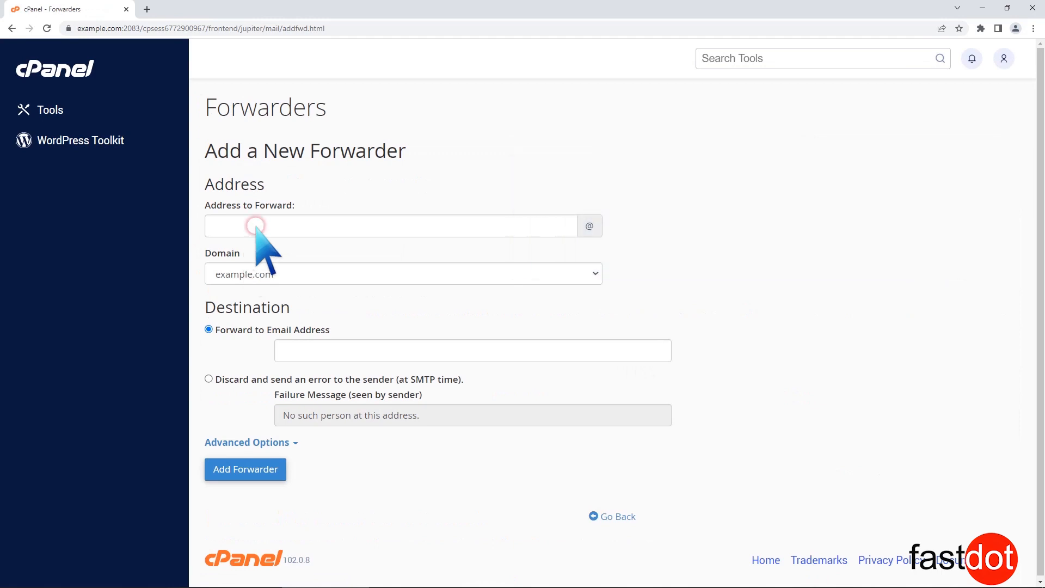
{"action": "type", "text": "myemail"}
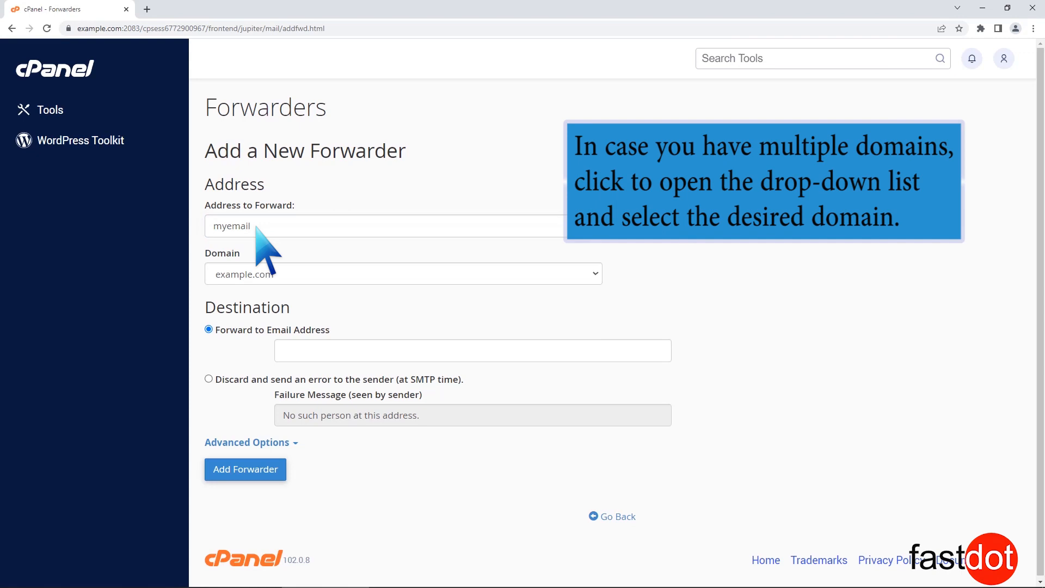
{"action": "mouse_move", "coordinate": [559, 293]}
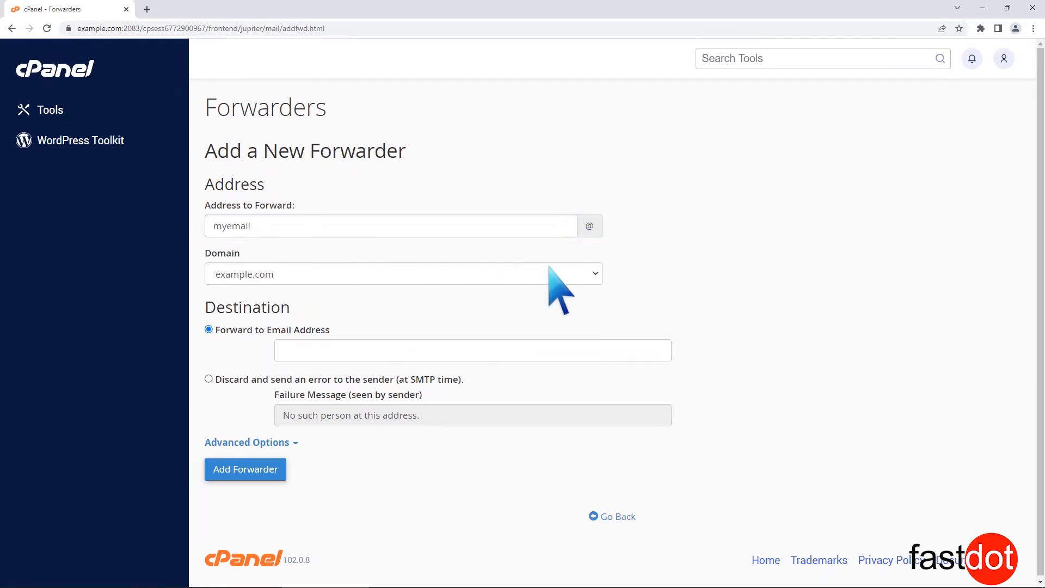
{"action": "left_click", "coordinate": [402, 273]}
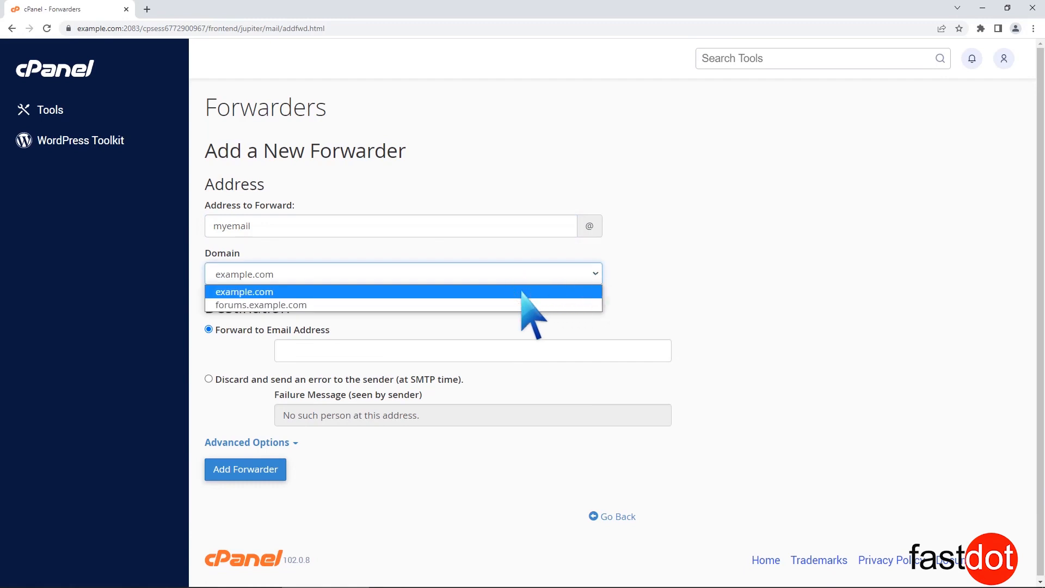
{"action": "left_click", "coordinate": [245, 291]}
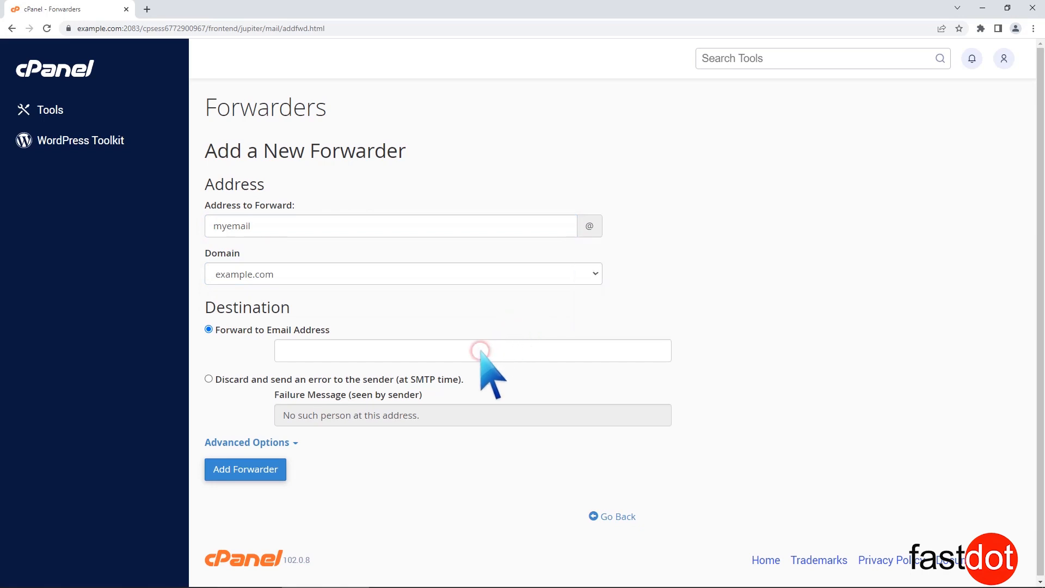
{"action": "type", "text": "test@example4.com"}
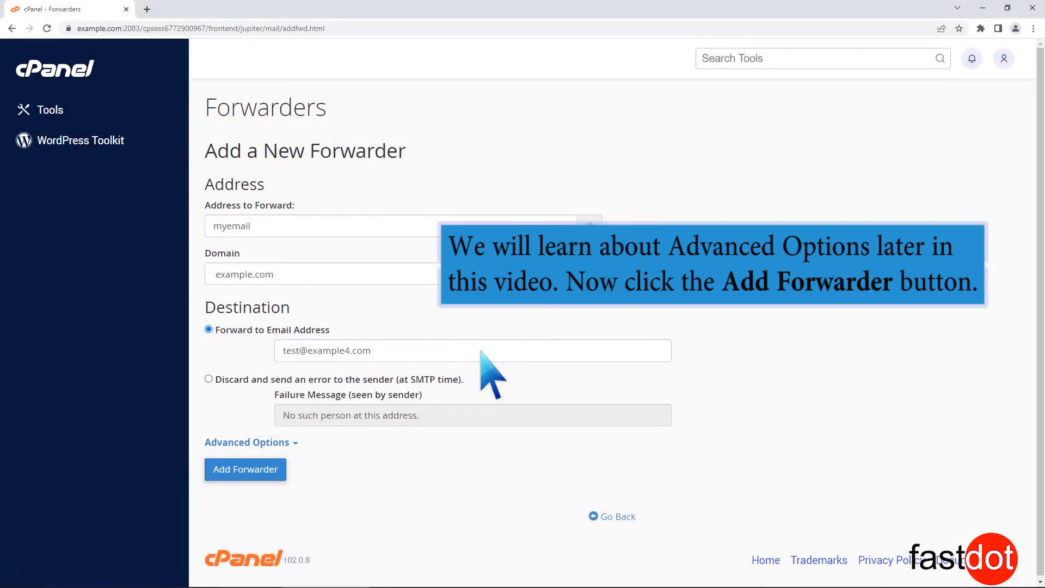
{"action": "left_click", "coordinate": [244, 468]}
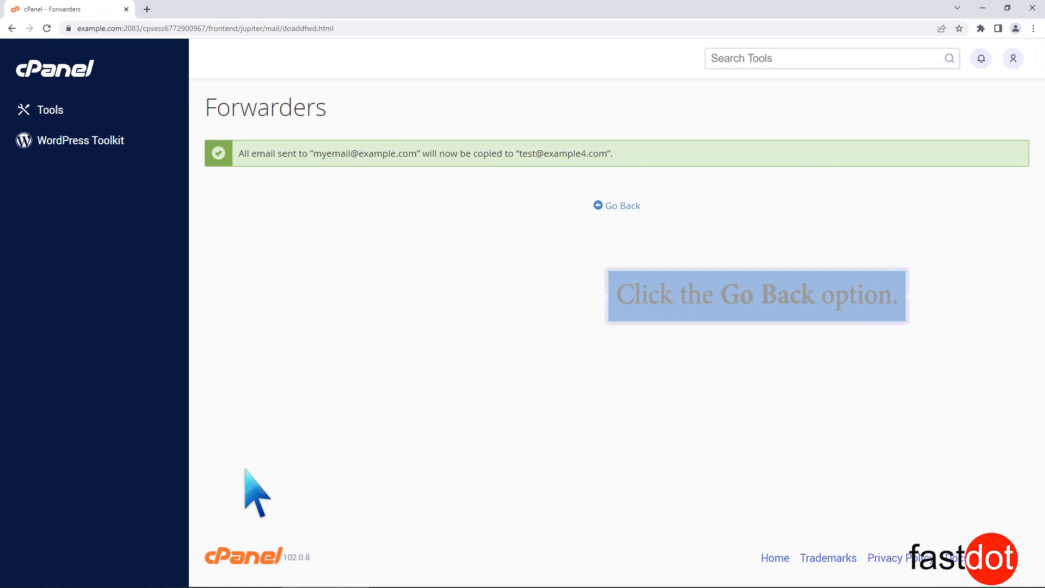
{"action": "mouse_move", "coordinate": [456, 350]}
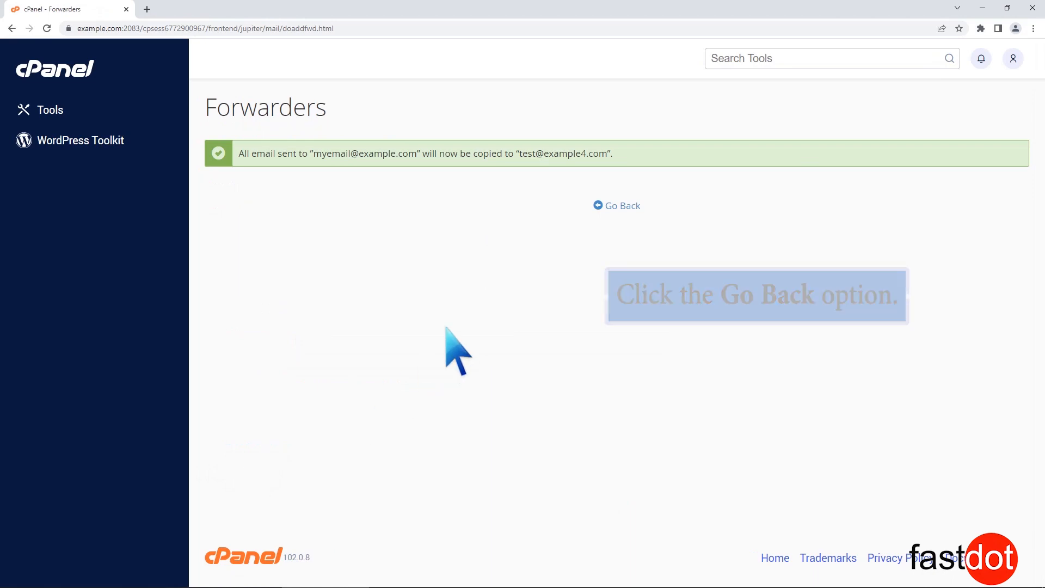
{"action": "left_click", "coordinate": [614, 206]}
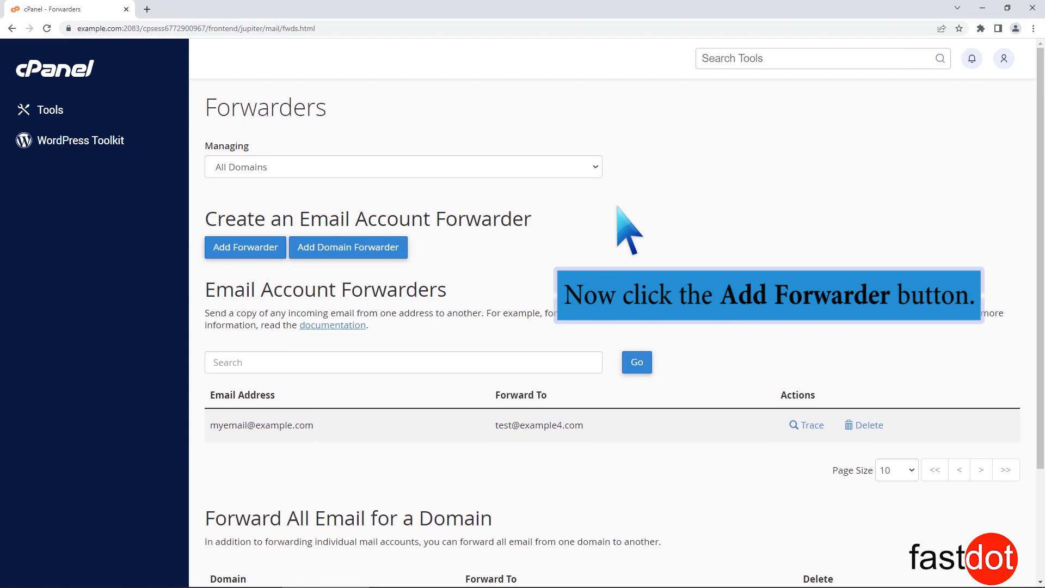
- Start a second forwarder with 'otheremail' as the address to forward
{"action": "left_click", "coordinate": [245, 247]}
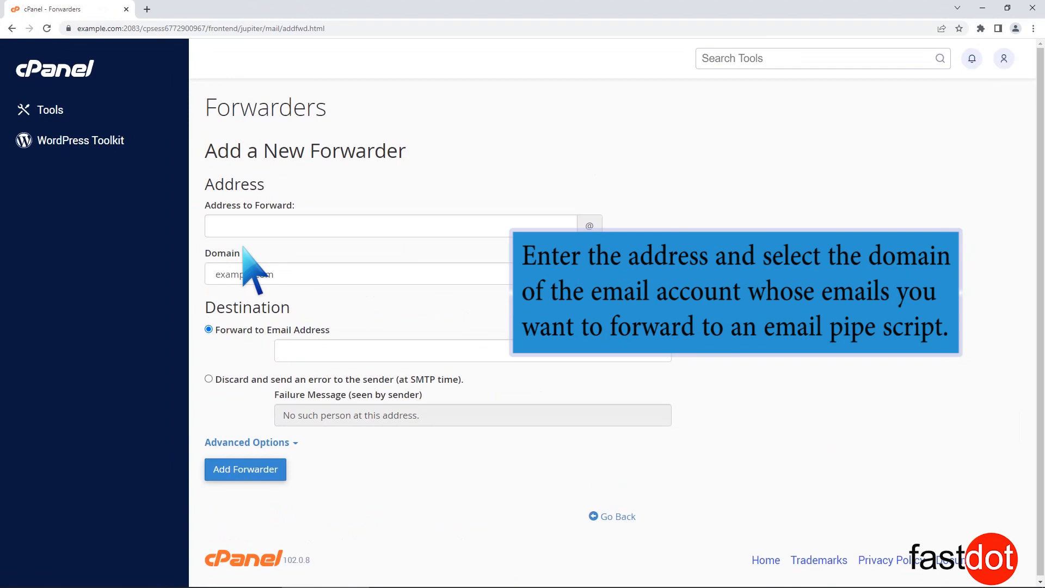
{"action": "type", "text": "otherem"}
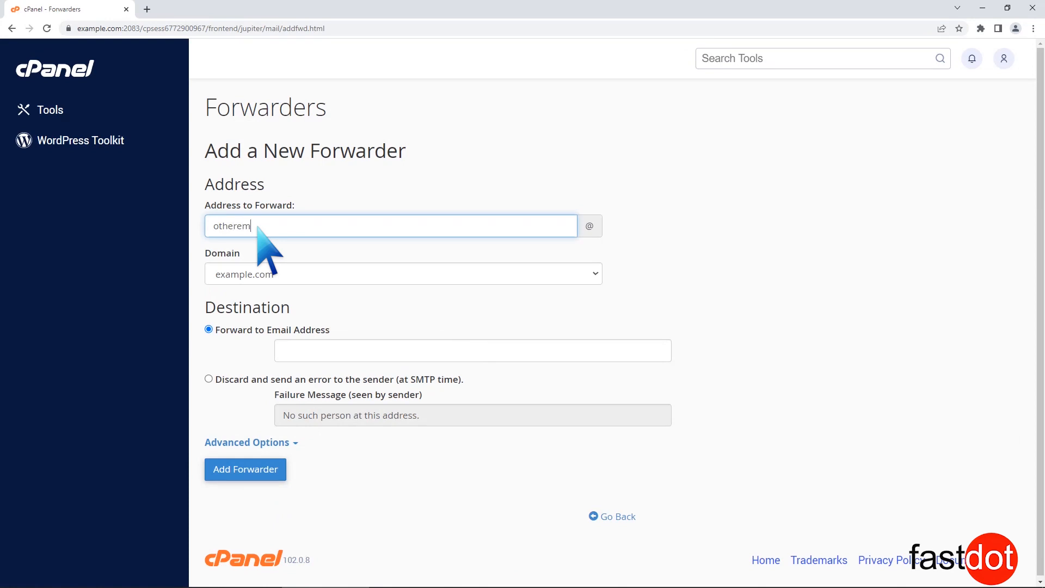
{"action": "type", "text": "ail"}
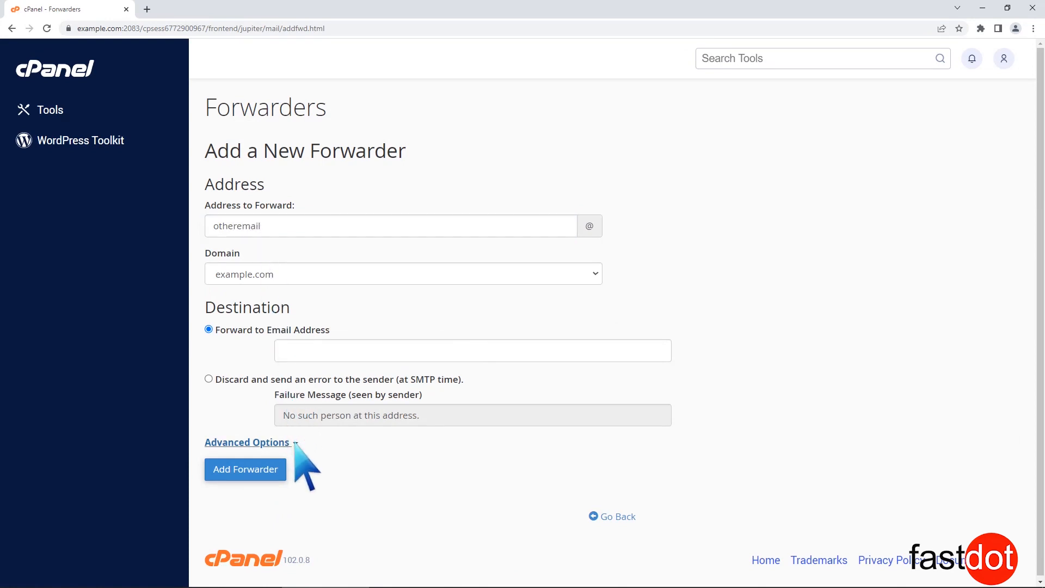
- Under Advanced Options, pipe otheremail's mail to public_html/myemailpipe.php and create the forwarder
{"action": "left_click", "coordinate": [247, 442]}
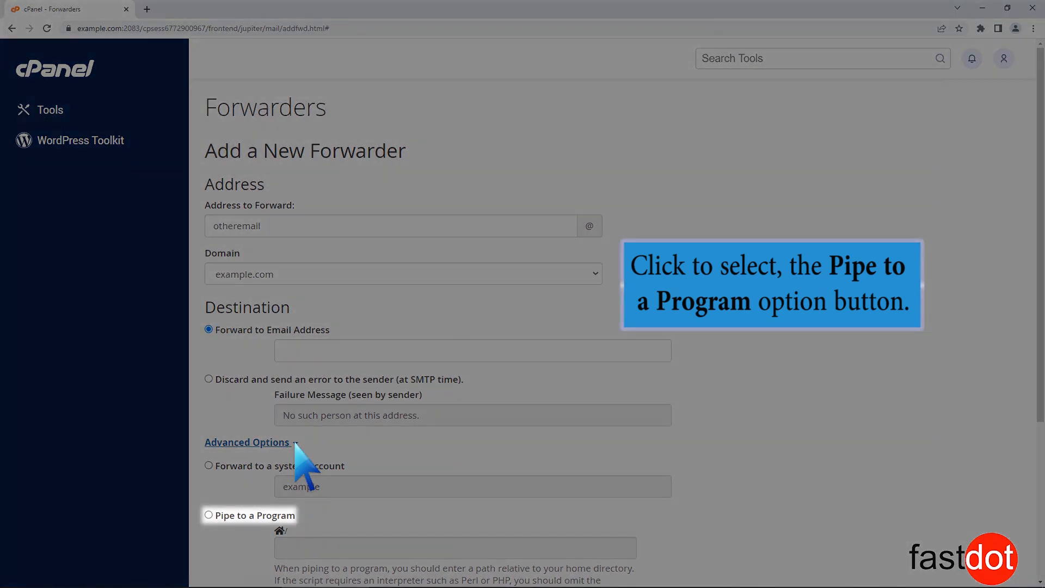
{"action": "left_click", "coordinate": [209, 514]}
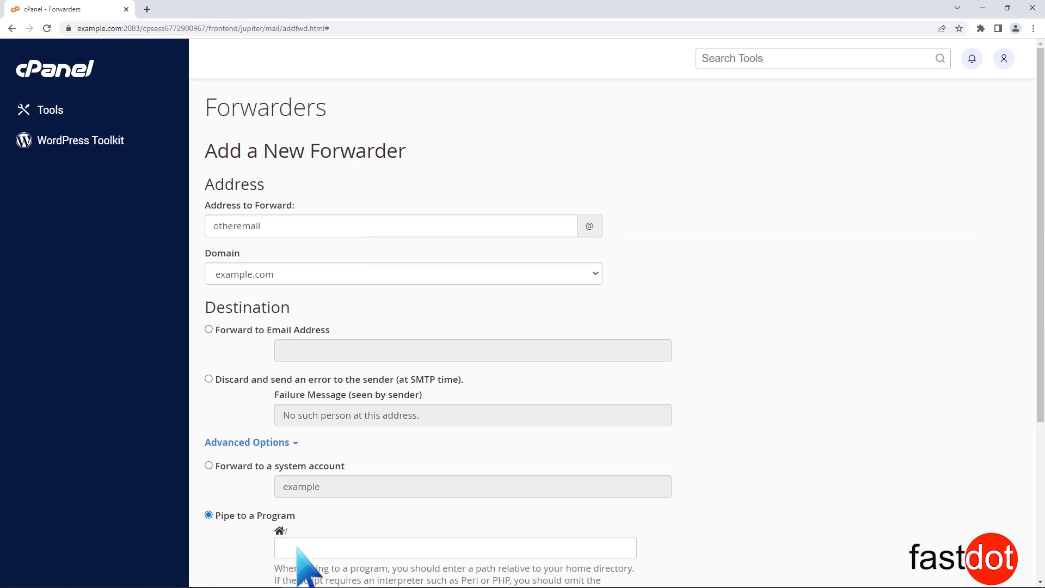
{"action": "type", "text": "public_html/myemailpipe.php"}
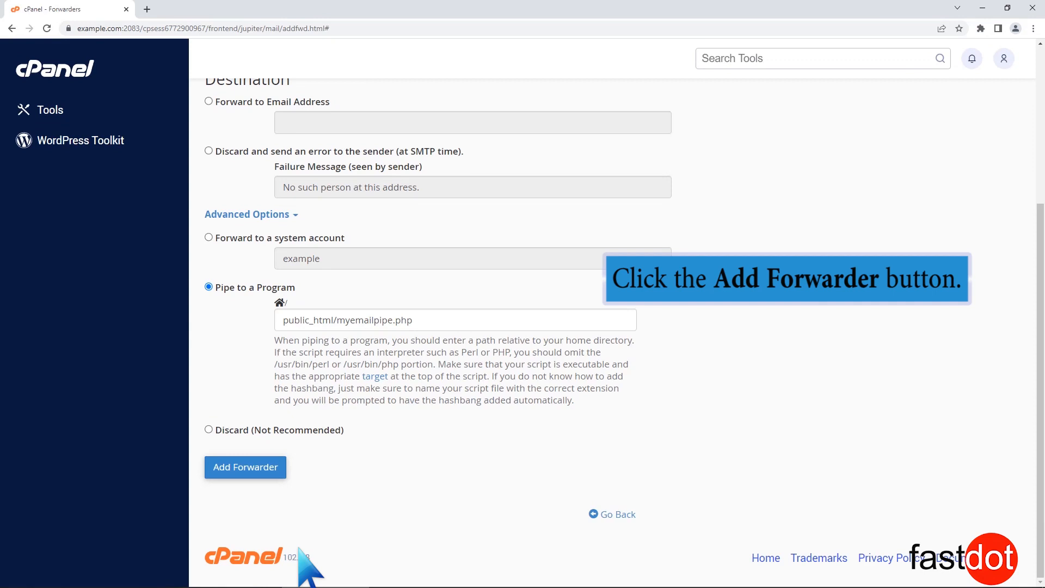
{"action": "left_click", "coordinate": [245, 467]}
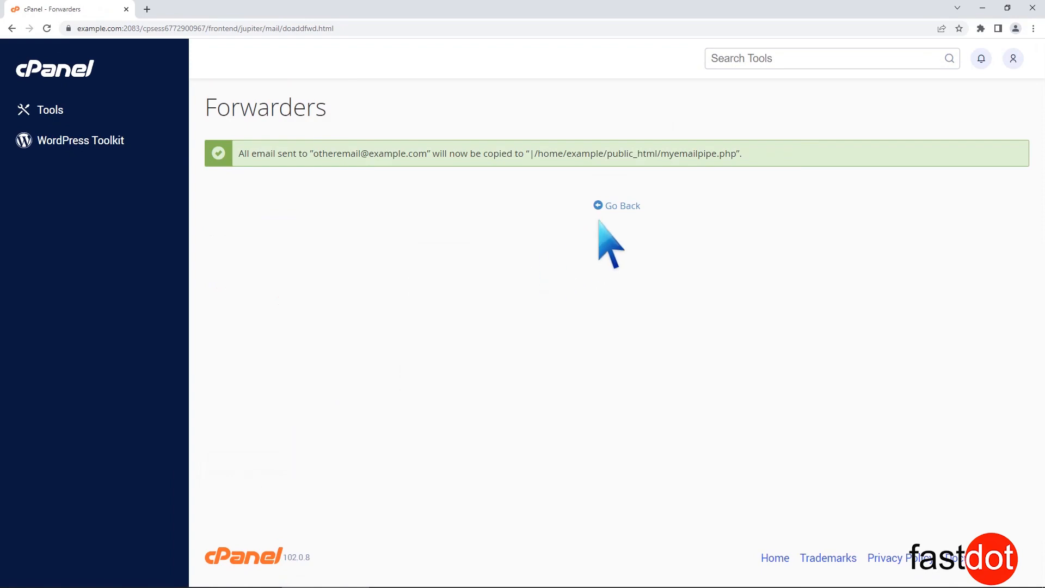
- Return to the forwarders list now showing both the myemail and otheremail entries
{"action": "left_click", "coordinate": [622, 206]}
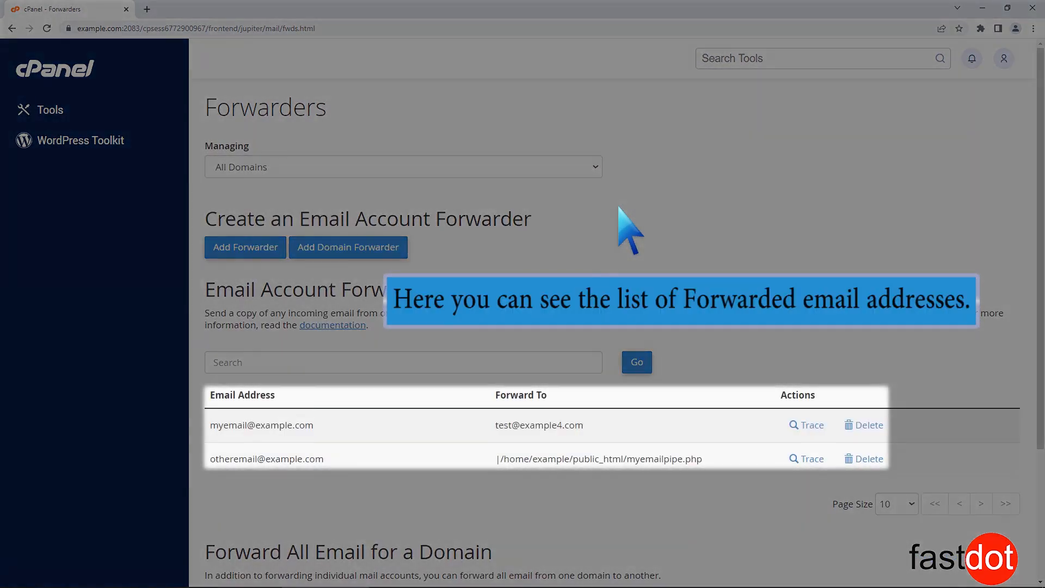